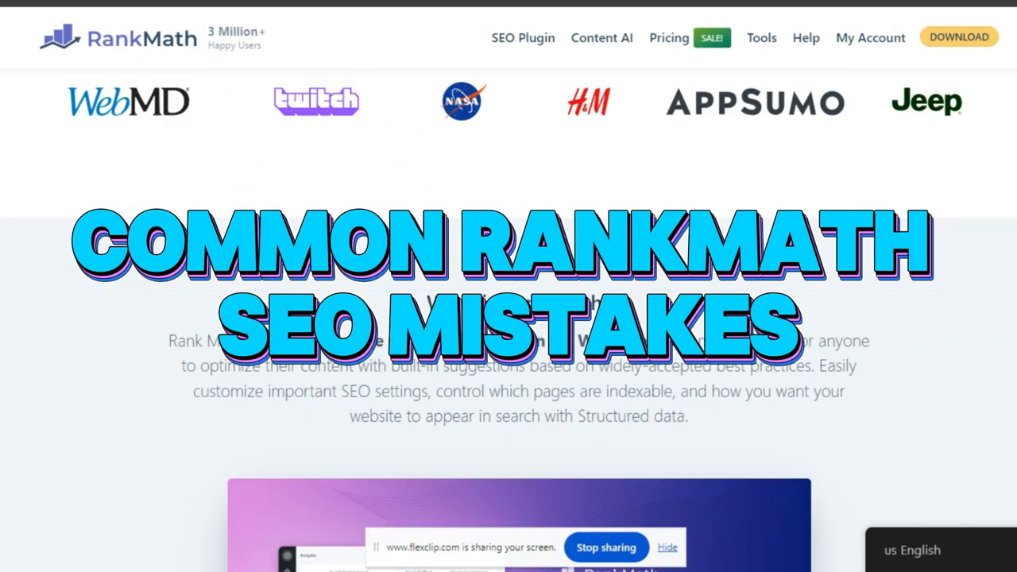
- Scroll the Rank Math homepage past the SEO plugin video to the recommendations section
scroll("down", 3)
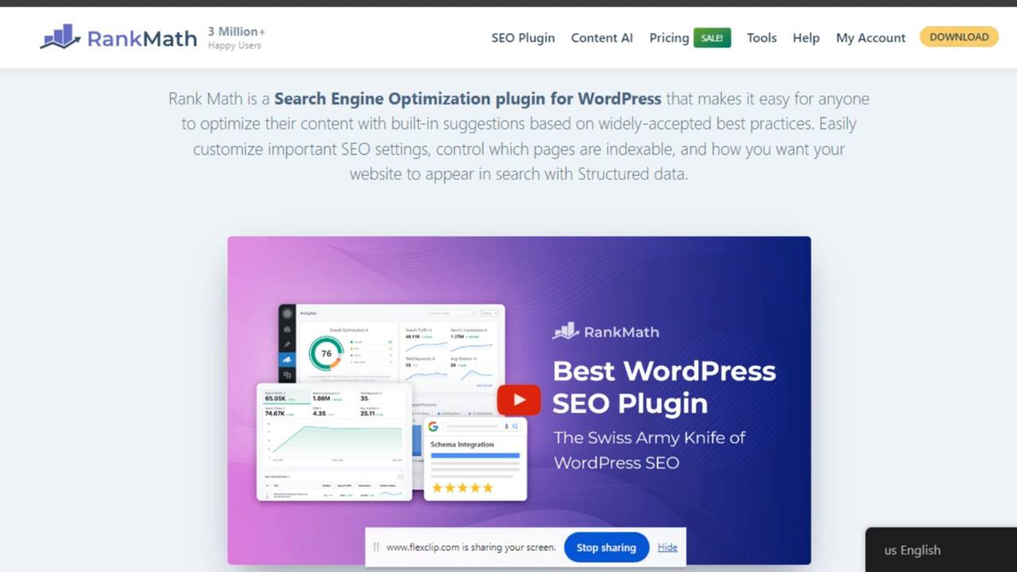
scroll("down", 3)
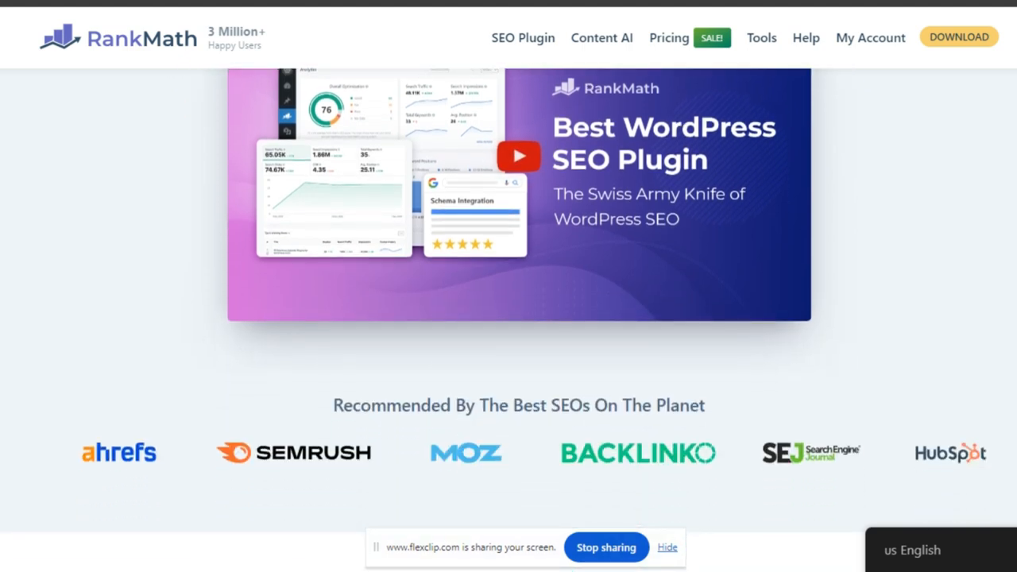
scroll("down", 3)
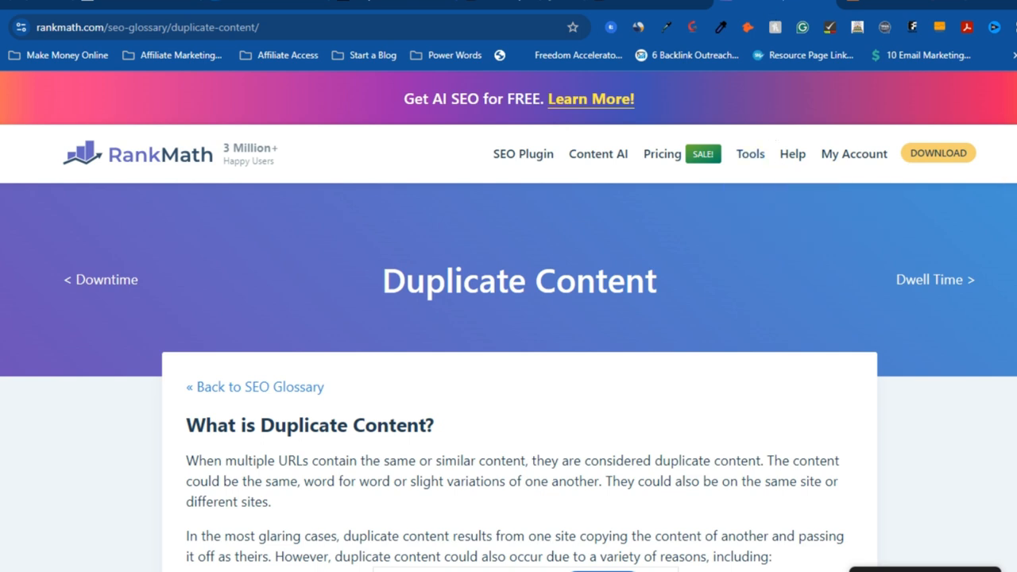
- Scroll the Duplicate Content glossary entry down to the 'Variations in a Site's URL' heading
scroll("down", 3)
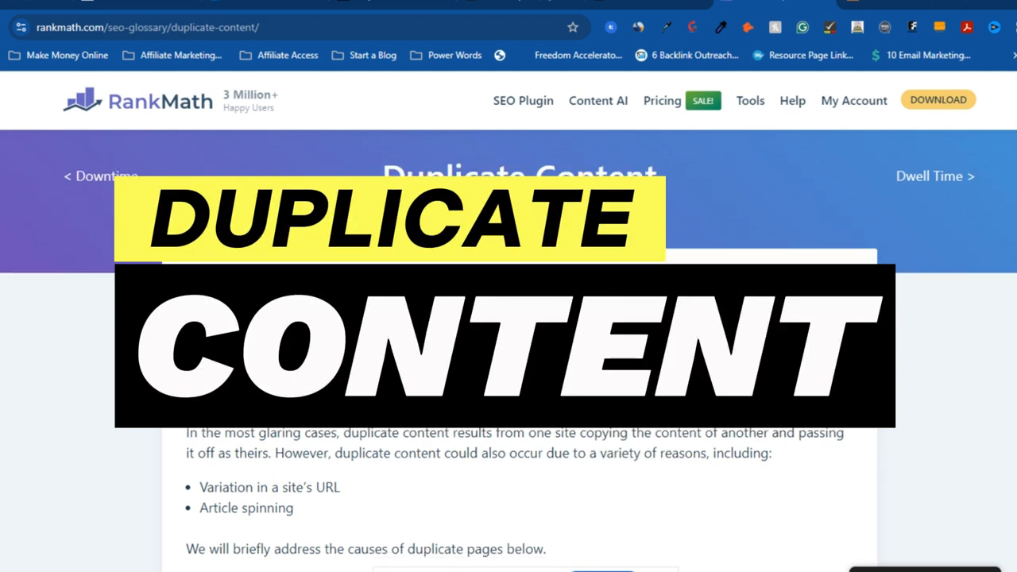
scroll("down", 3)
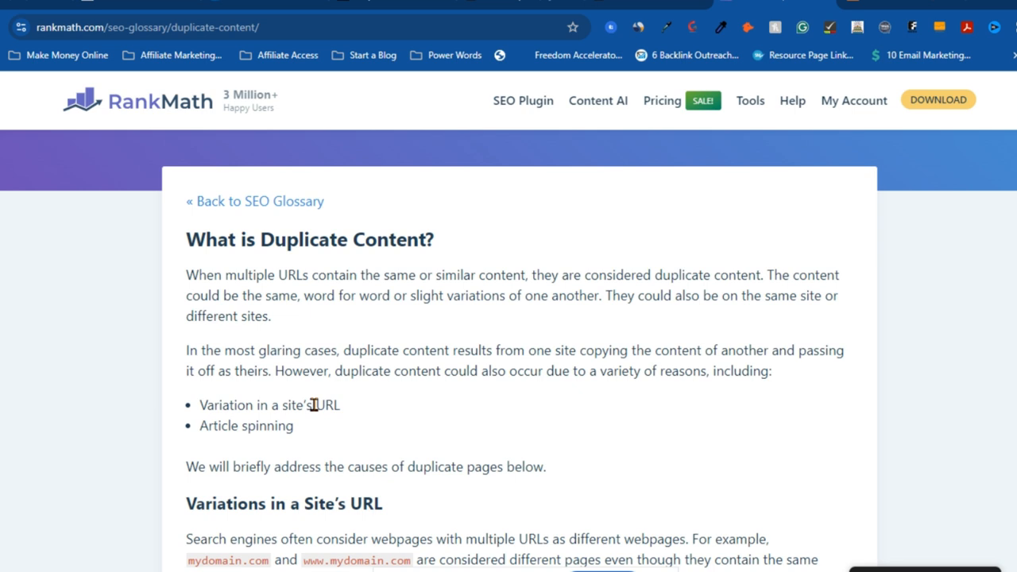
mouse_move(709, 361)
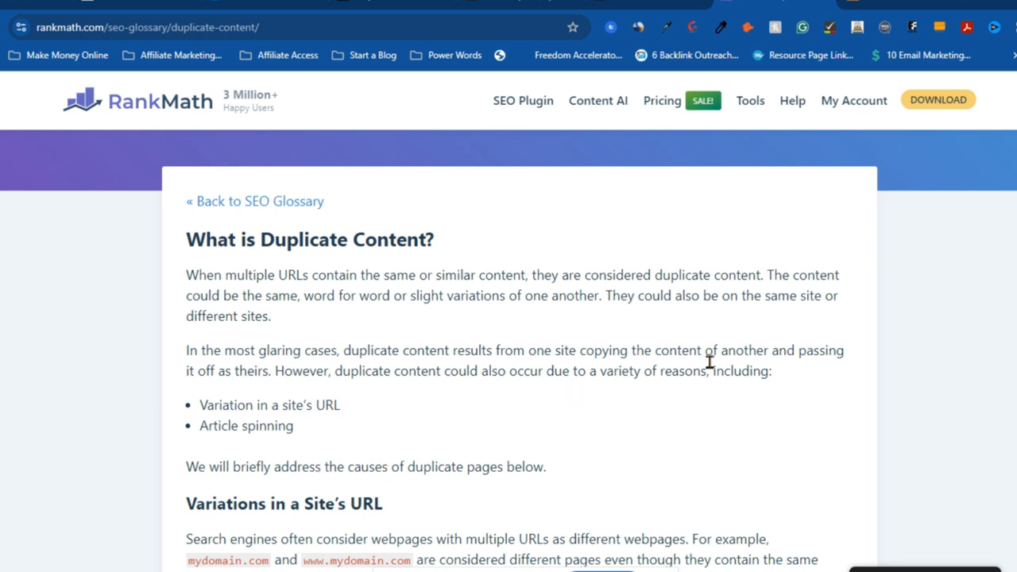
scroll("down", 3)
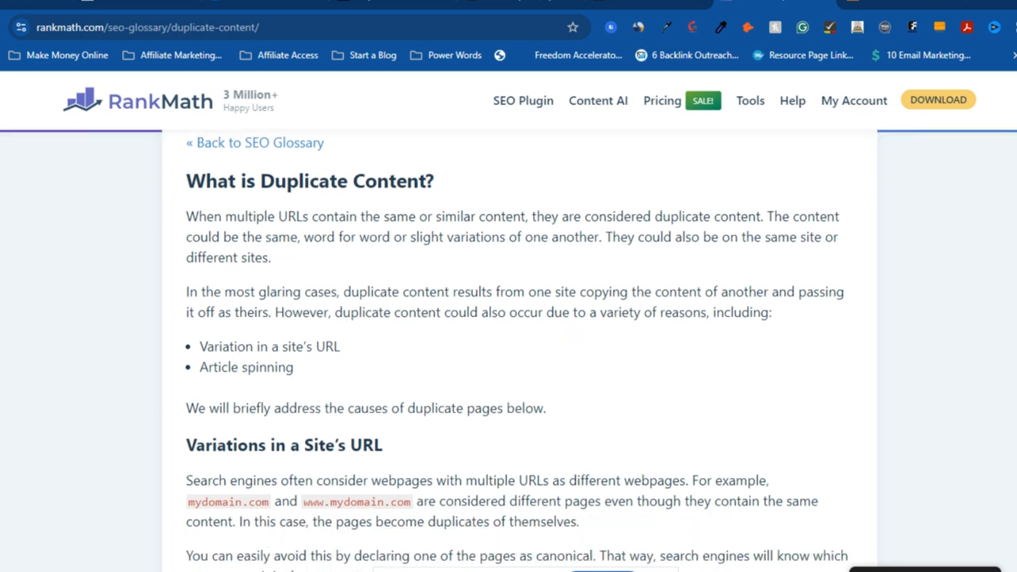
scroll("down", 3)
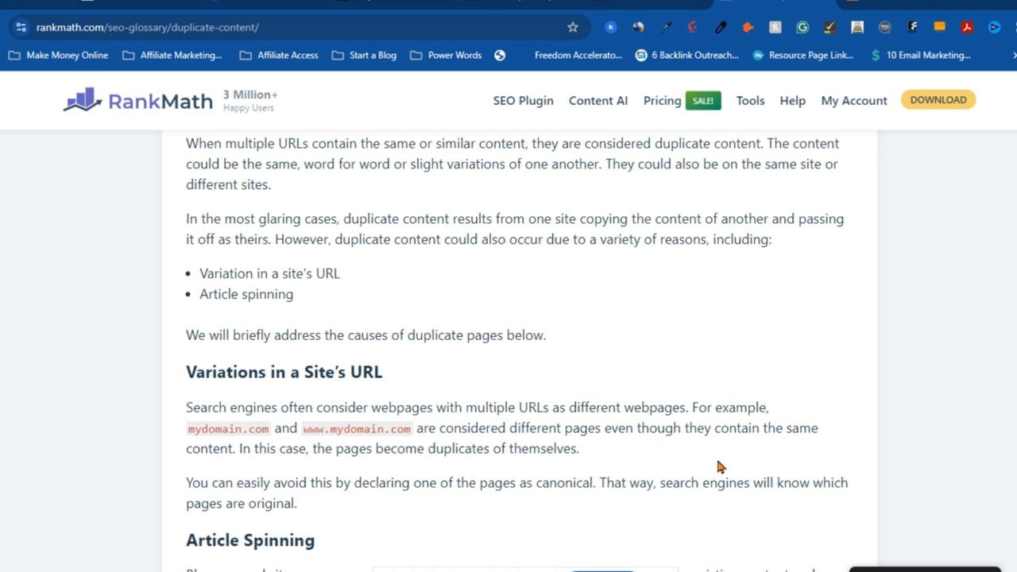
mouse_move(231, 443)
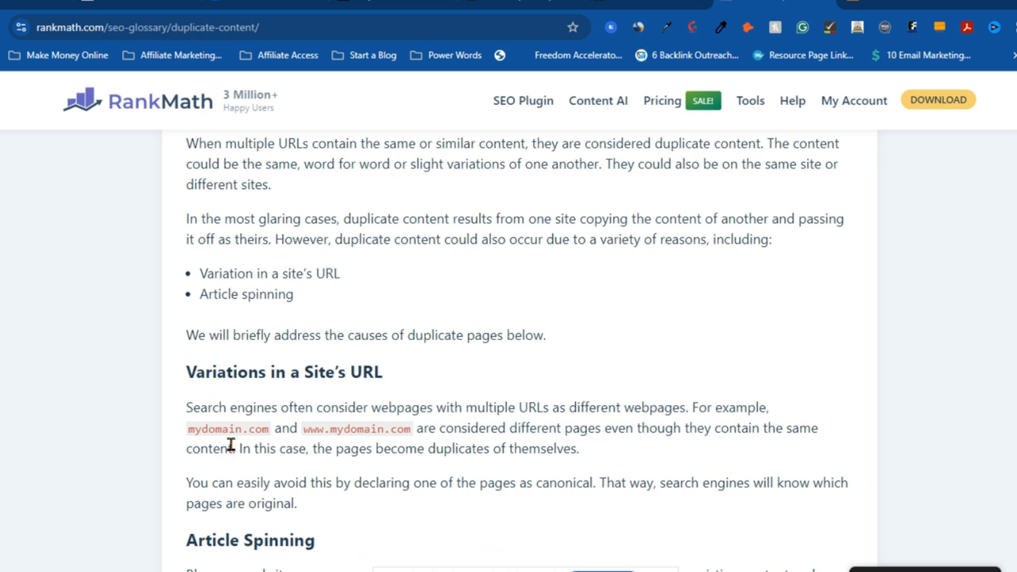
mouse_move(362, 440)
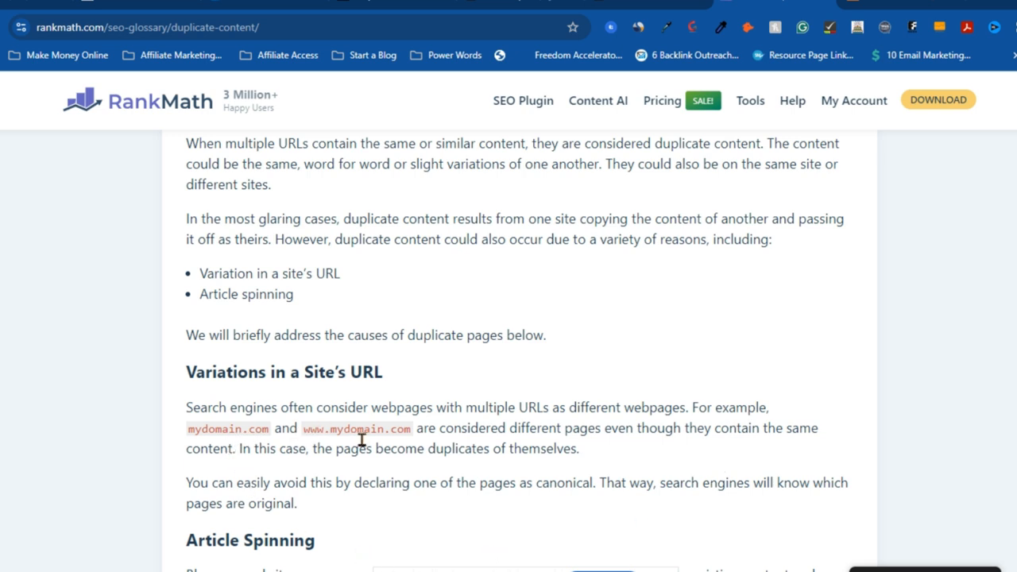
mouse_move(660, 447)
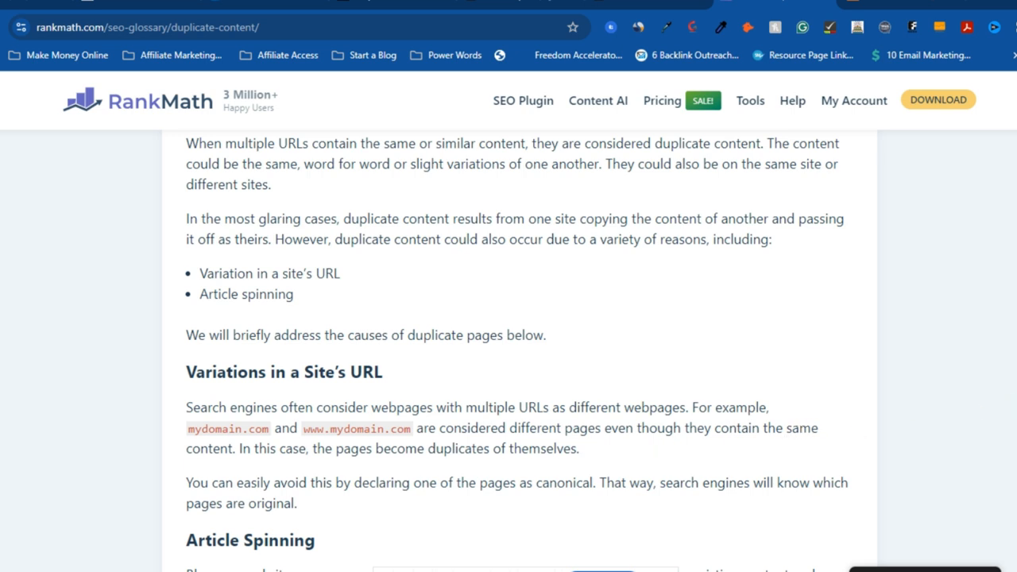
scroll("down", 3)
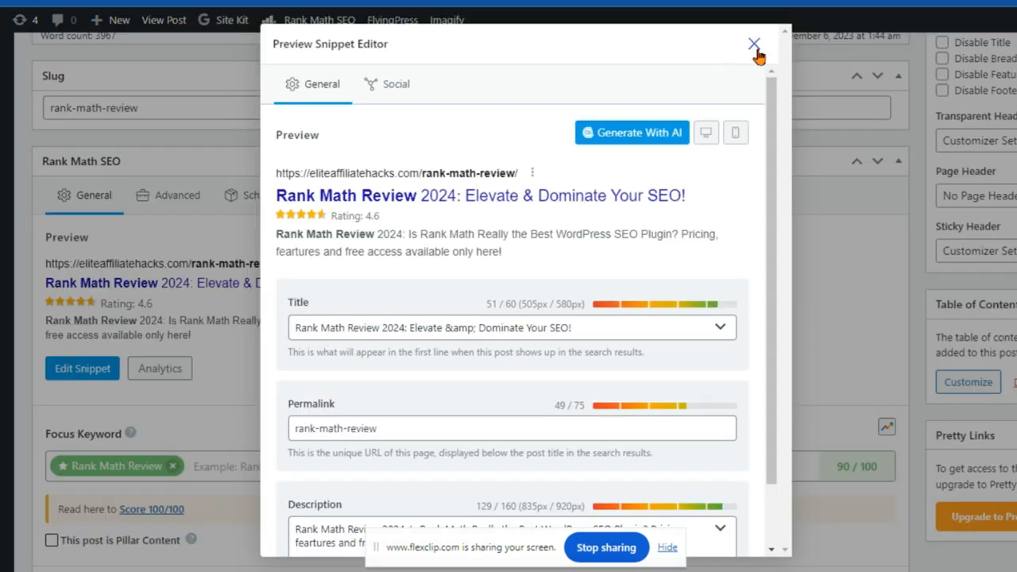
- Close the Preview Snippet Editor and show the Rank Math SEO admin bar dropdown
left_click(753, 43)
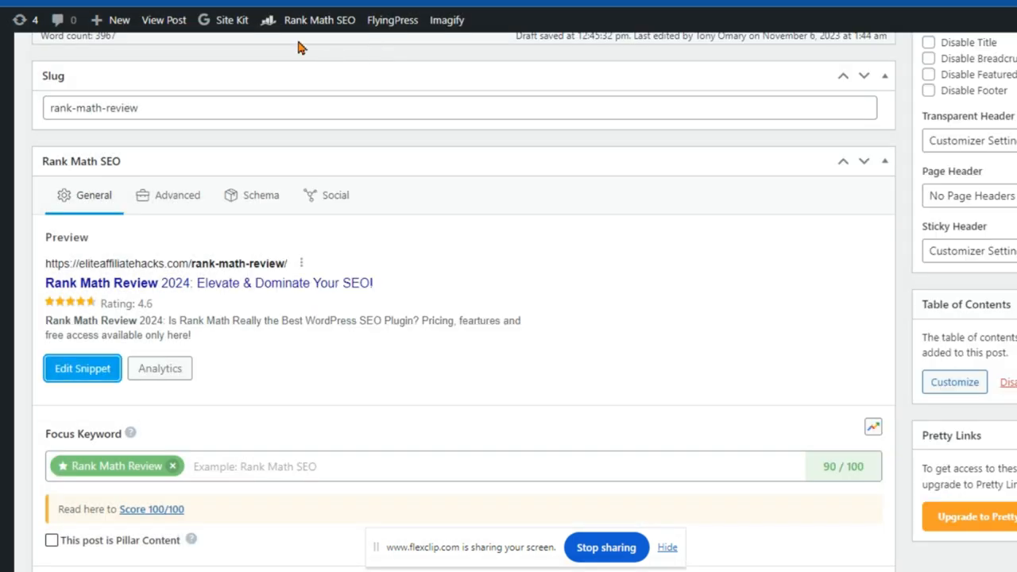
left_click(319, 20)
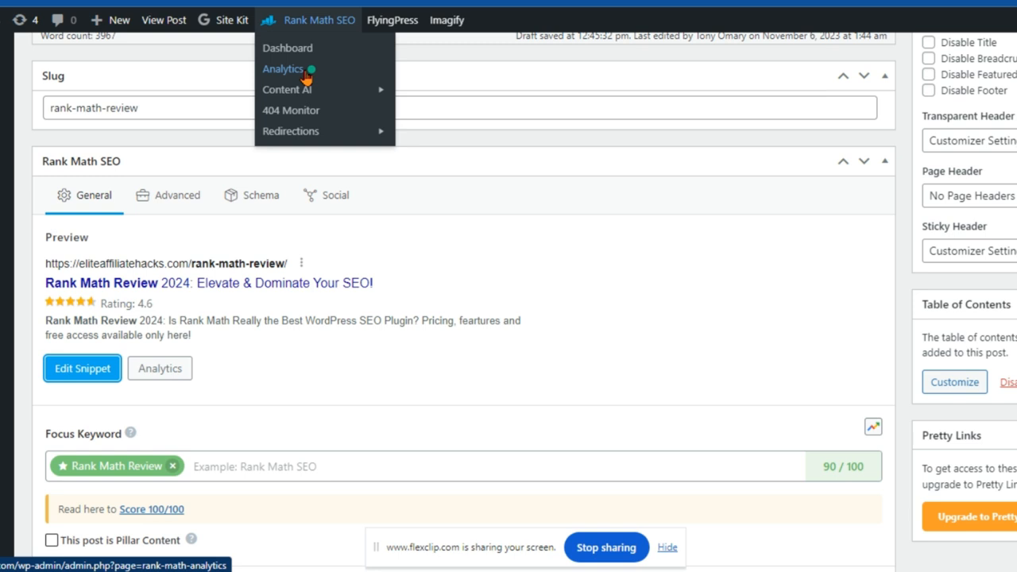
- Choose Analytics from the Rank Math SEO dropdown to load the Analytics dashboard
right_click(283, 69)
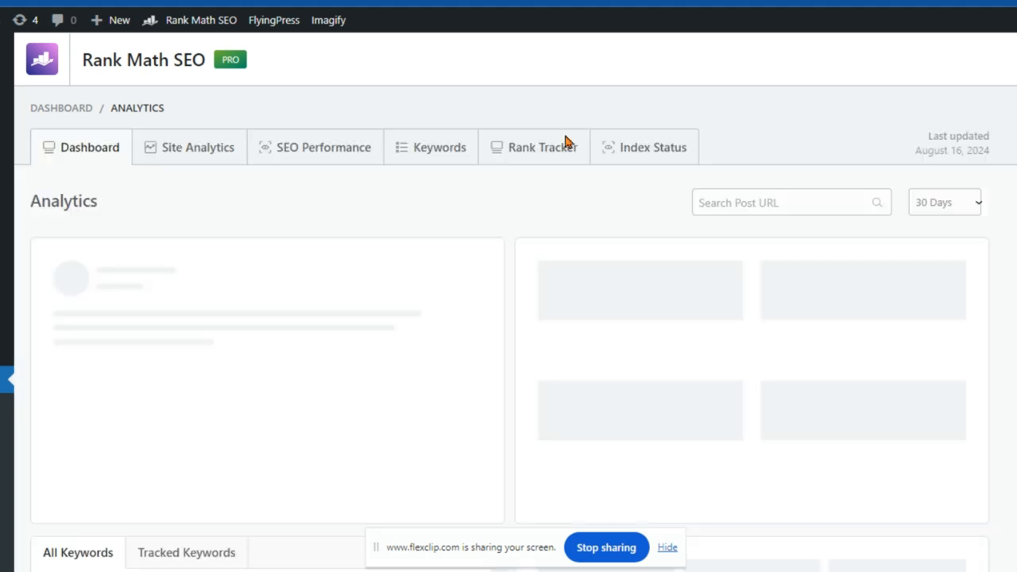
mouse_move(209, 213)
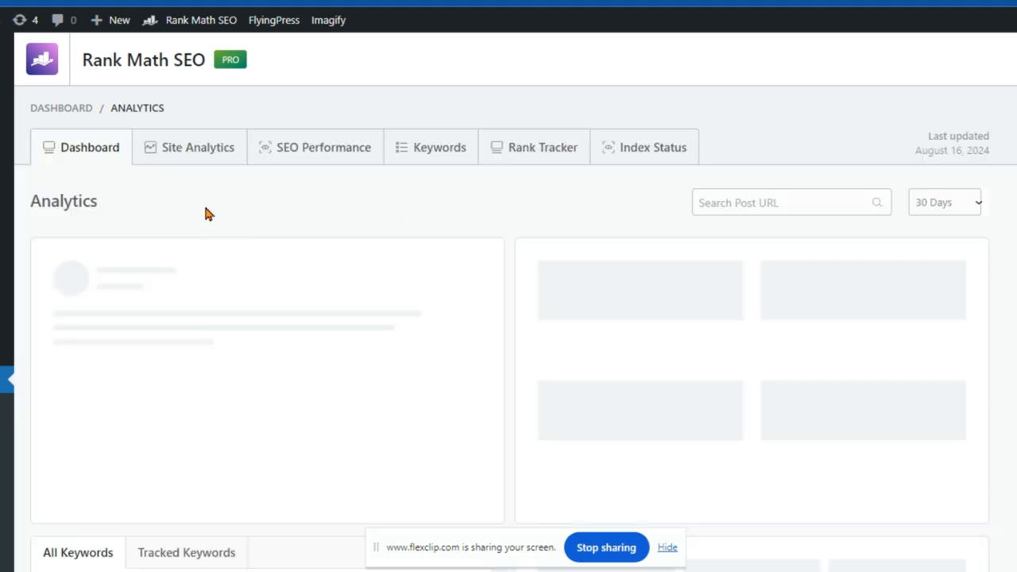
mouse_move(196, 217)
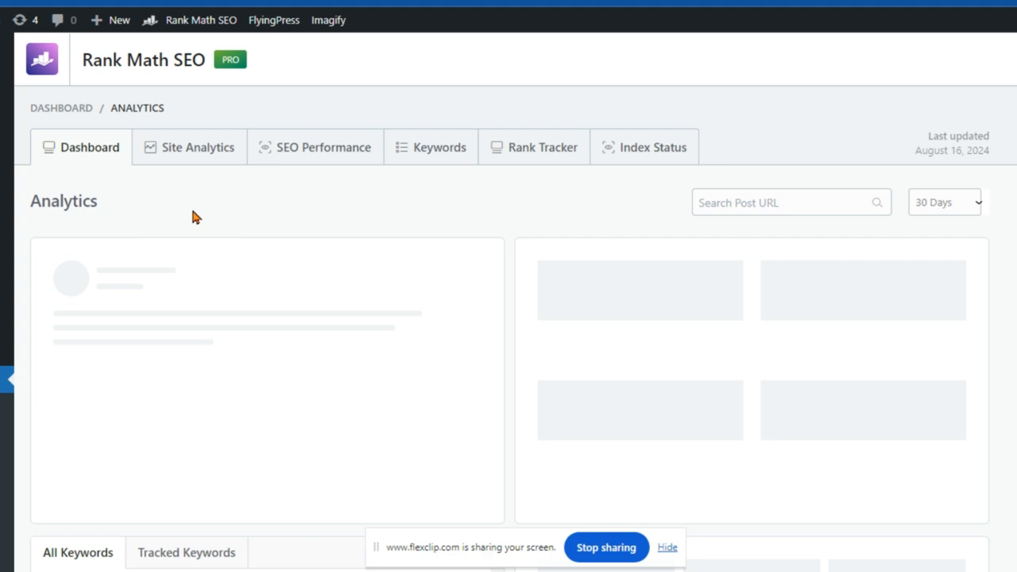